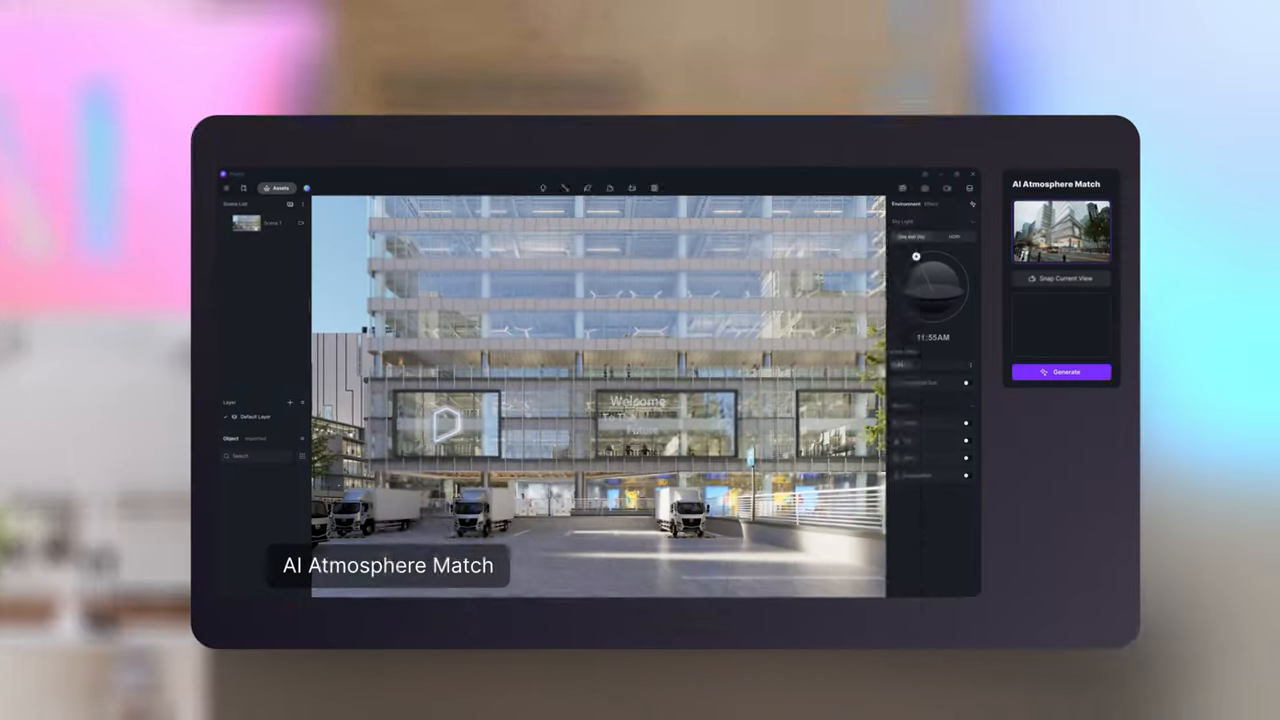
- Start D5 Render for free from the website and reach the account log-in window
{"action": "left_click", "coordinate": [1060, 372]}
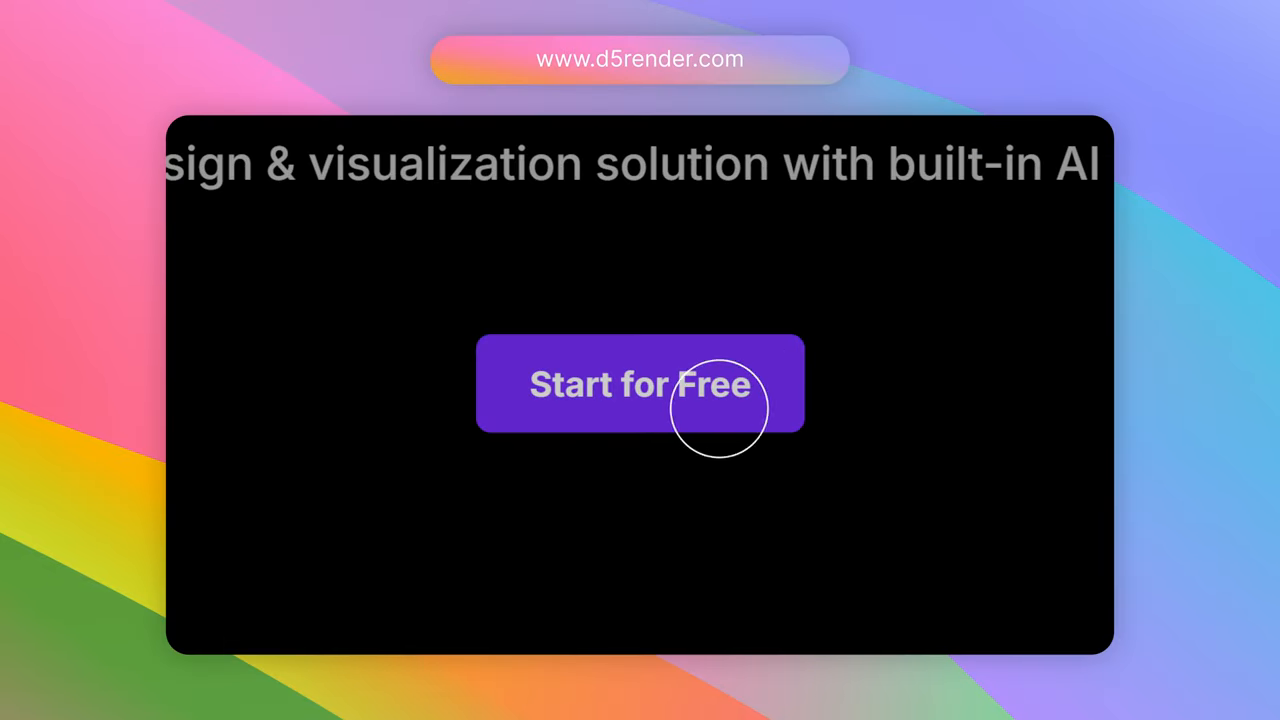
{"action": "left_click", "coordinate": [640, 384]}
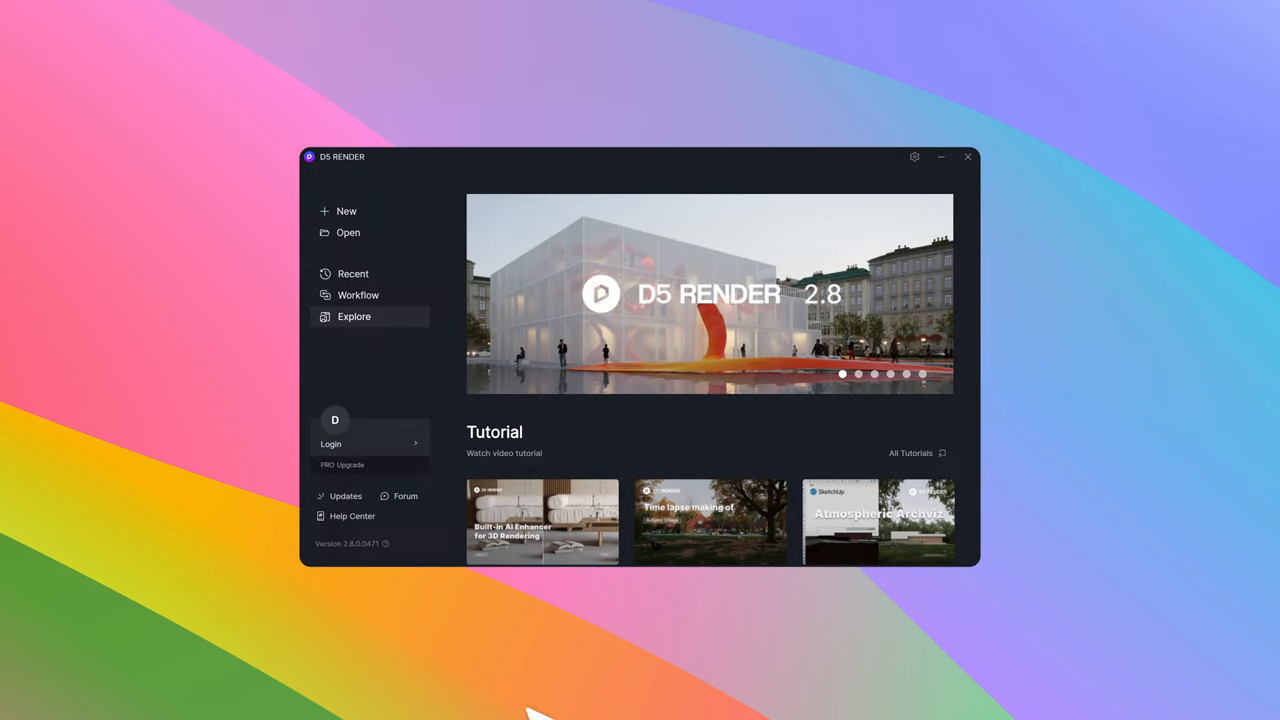
{"action": "left_click", "coordinate": [332, 444]}
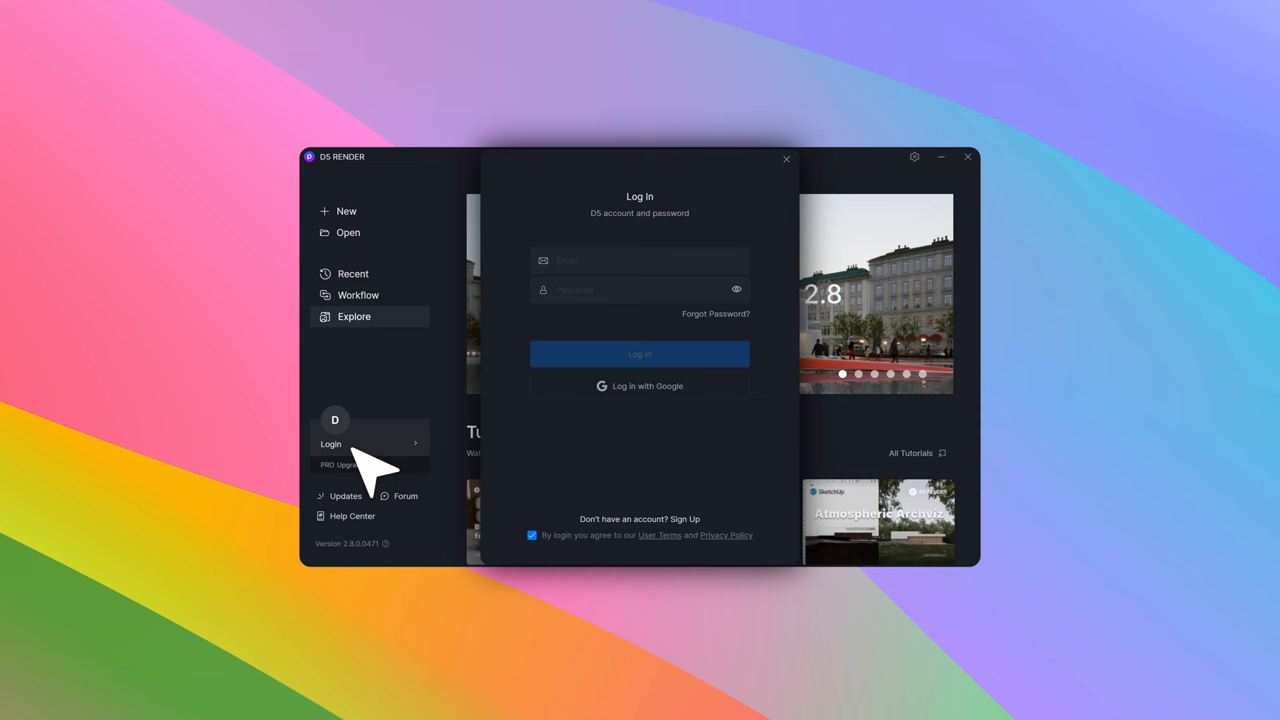
- Switch to Sign Up, then return to Log in with the existing edu account
{"action": "left_click", "coordinate": [684, 518]}
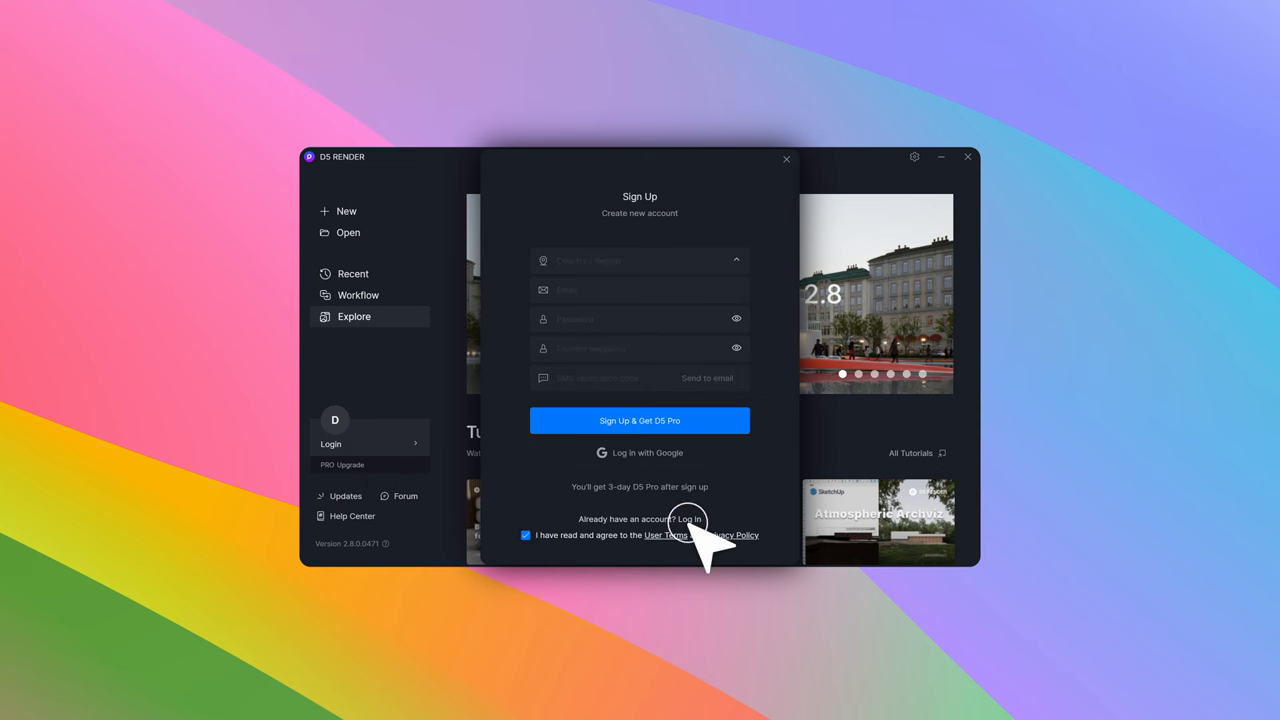
{"action": "left_click", "coordinate": [640, 290]}
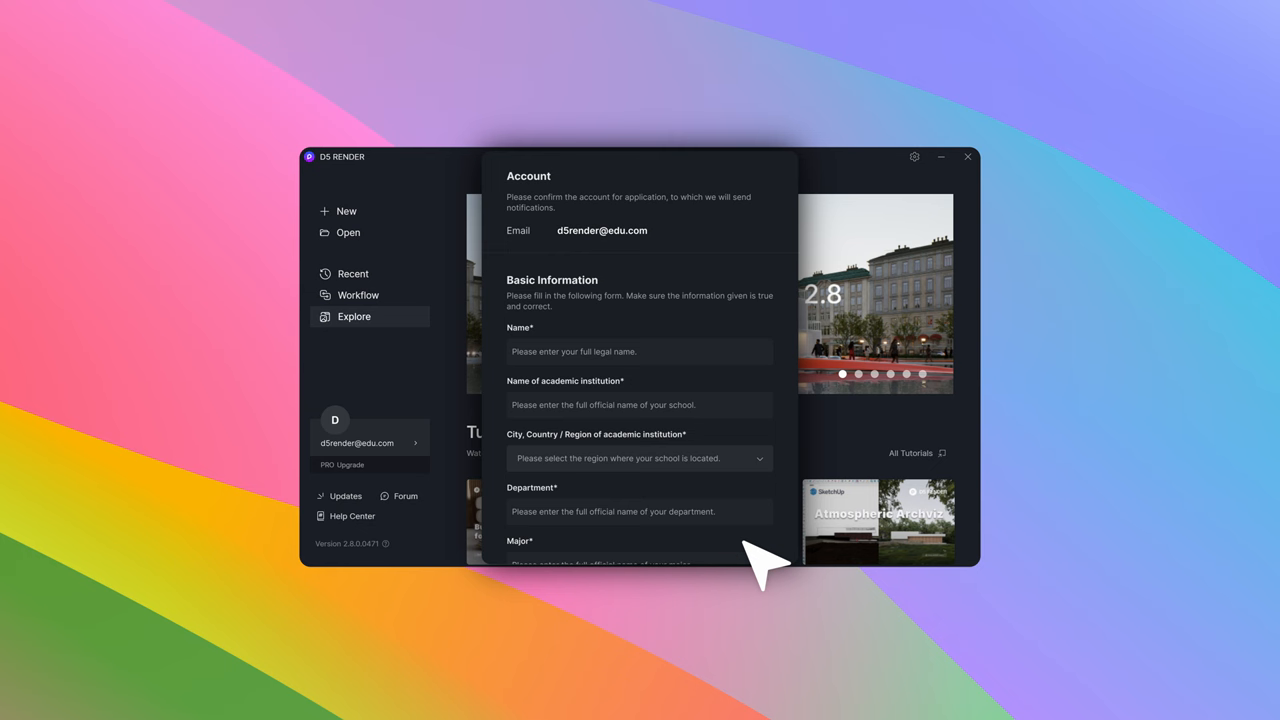
- Scroll through the application fields to the Caveats and agree to the notices
{"action": "scroll", "scroll_direction": "down", "scroll_amount": 3}
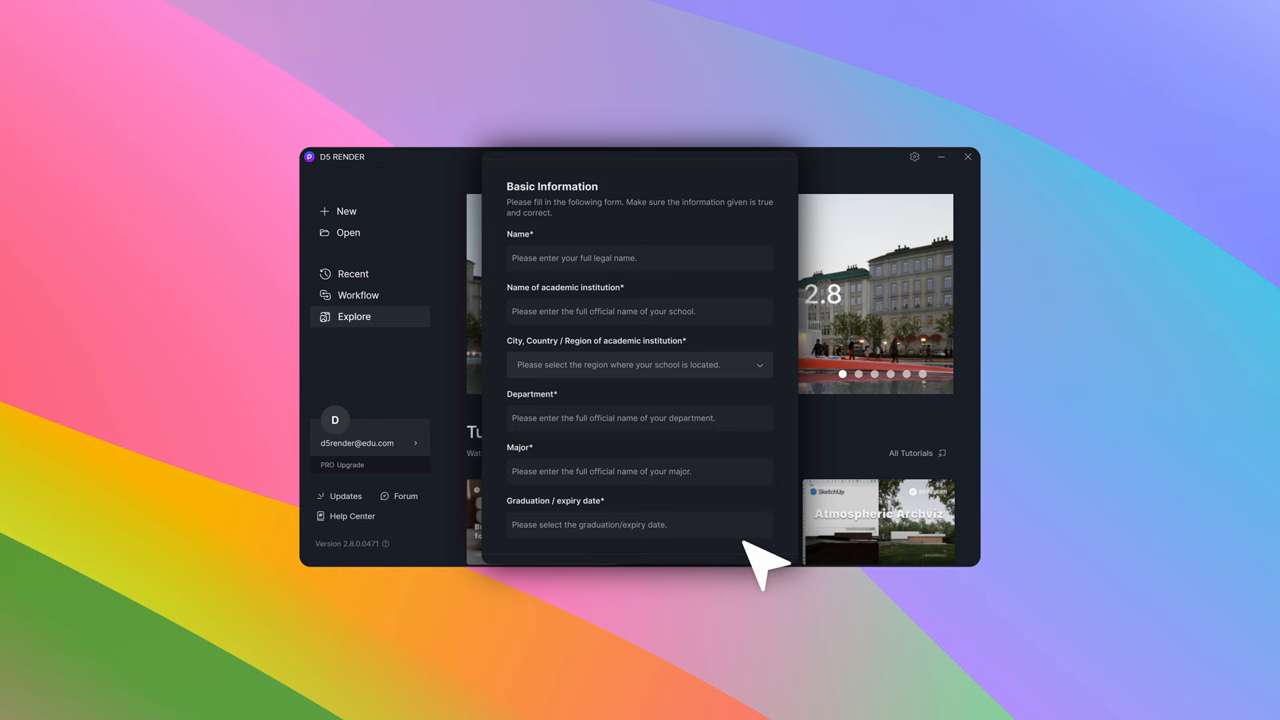
{"action": "left_click", "coordinate": [640, 524]}
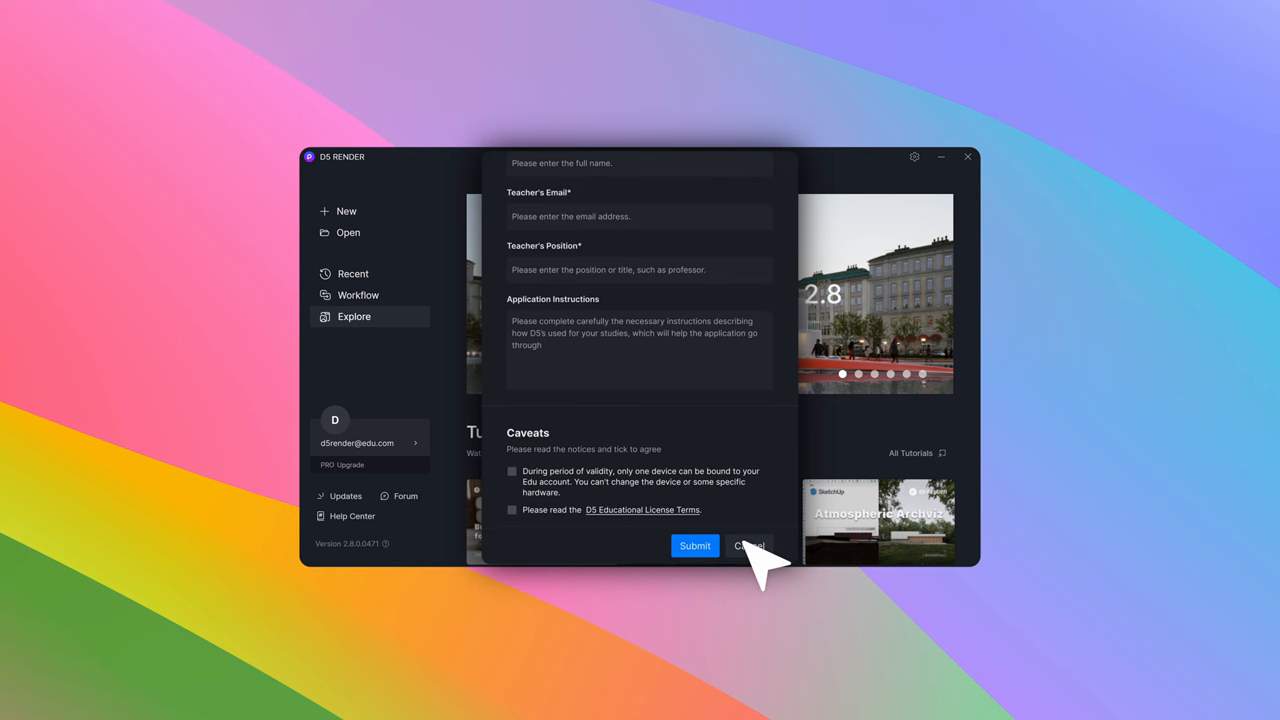
- Submit the education application and view the Edu License upgrade confirmation email
{"action": "left_click", "coordinate": [694, 544]}
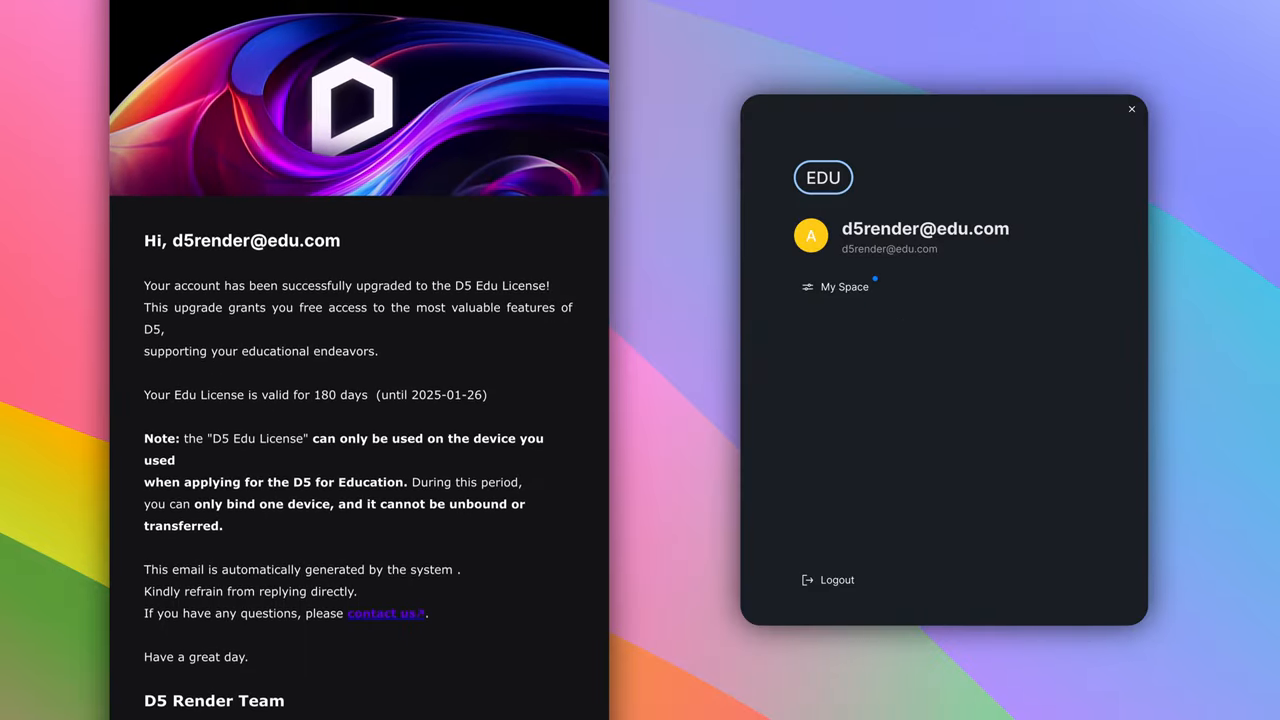
{"action": "scroll", "scroll_direction": "down", "scroll_amount": 3}
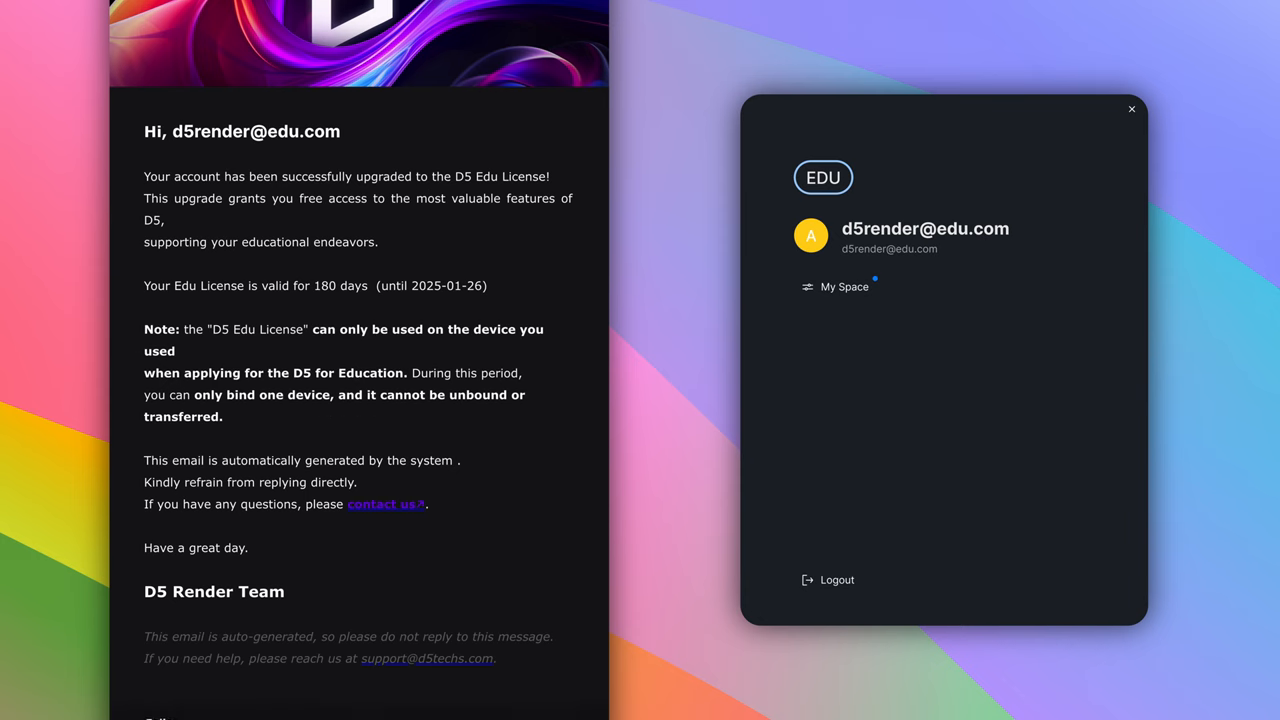